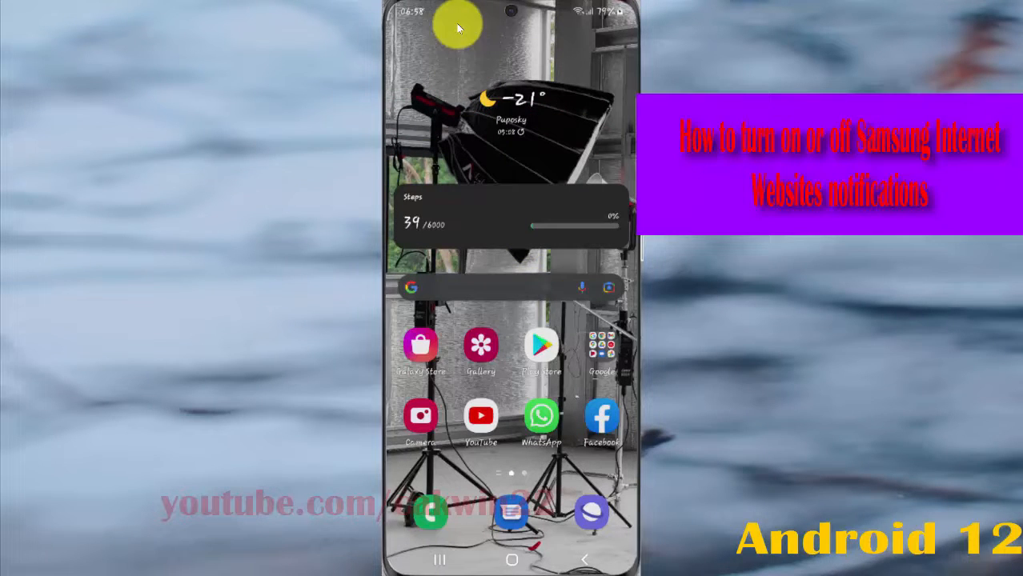
# Reach the device Settings from the notification shade's gear icon
pyautogui.moveTo(513, 16); pyautogui.dragTo(512, 321)
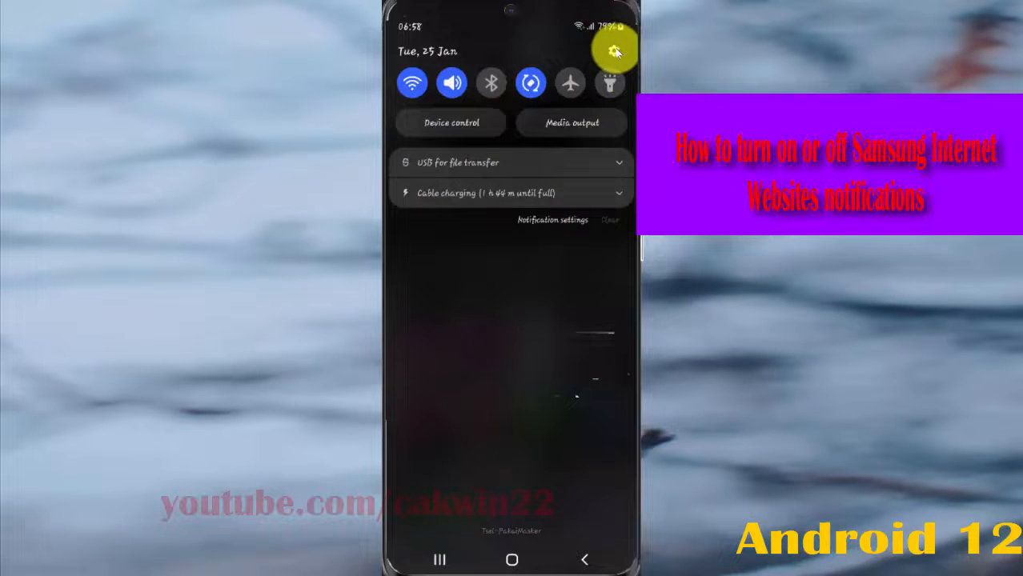
pyautogui.click(614, 50)
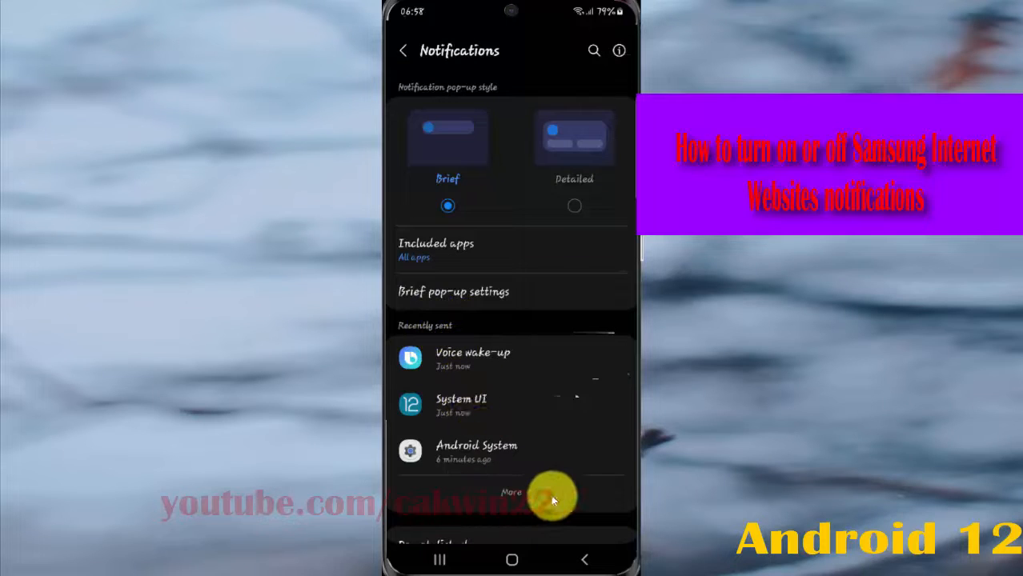
# List all 134 apps' notifications with the All filter and scroll to Samsung Internet
pyautogui.click(511, 493)
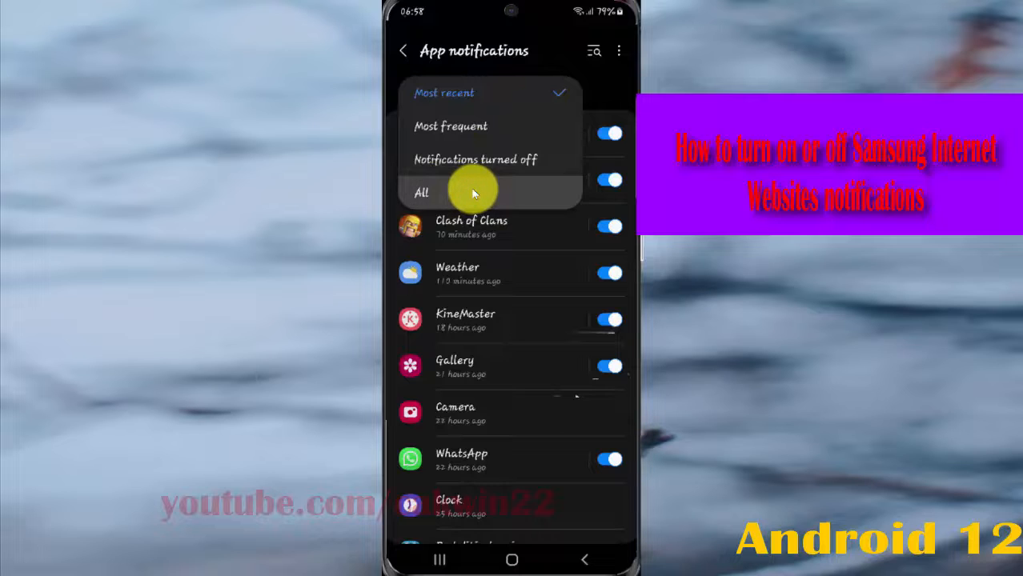
pyautogui.click(421, 192)
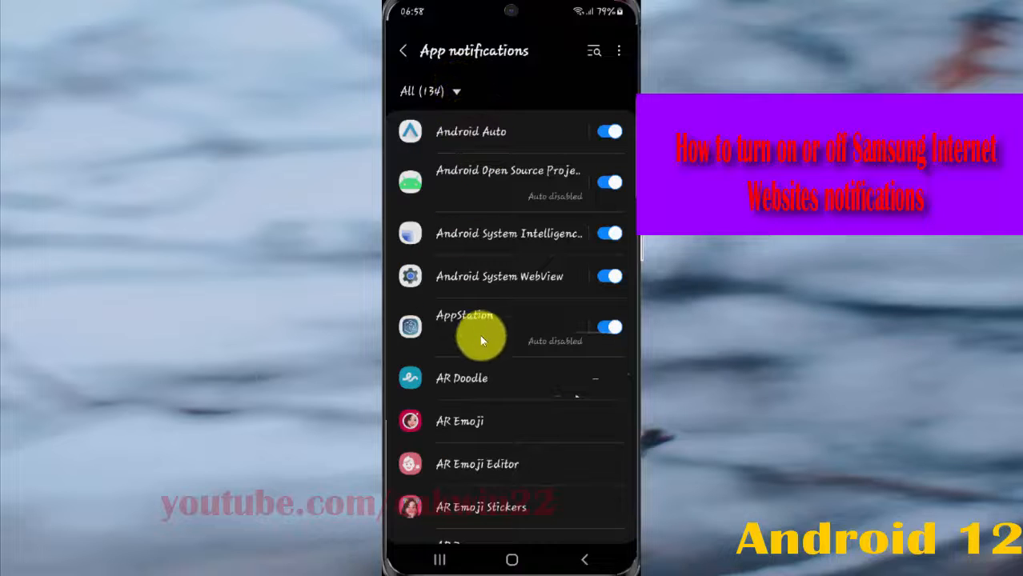
pyautogui.scroll(-3)
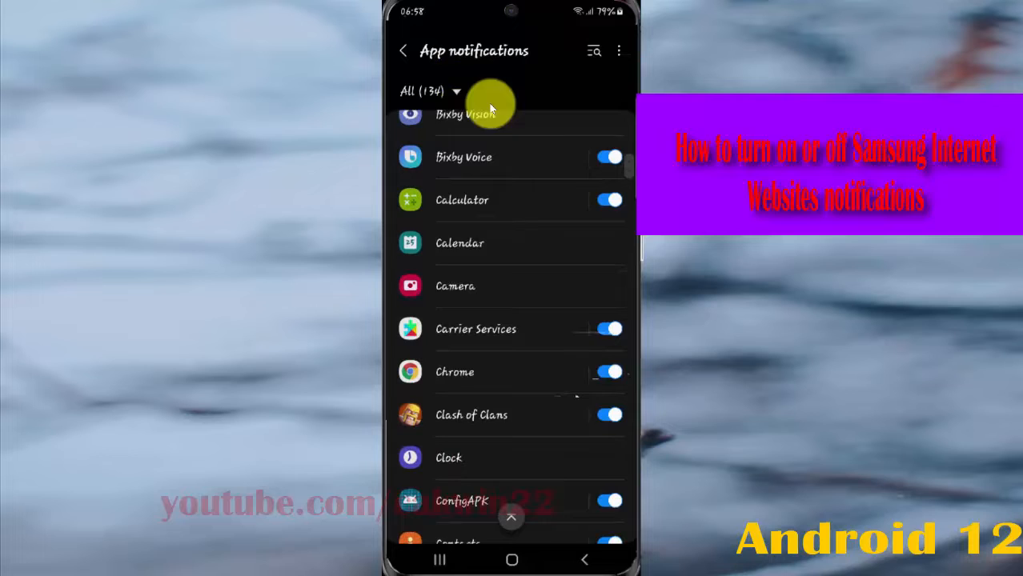
pyautogui.scroll(-3)
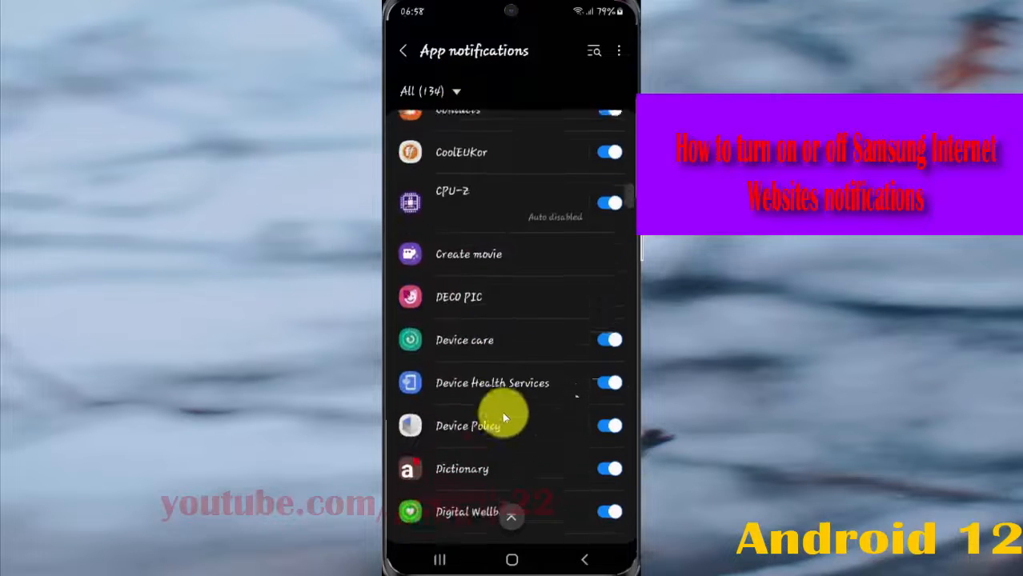
pyautogui.scroll(-3)
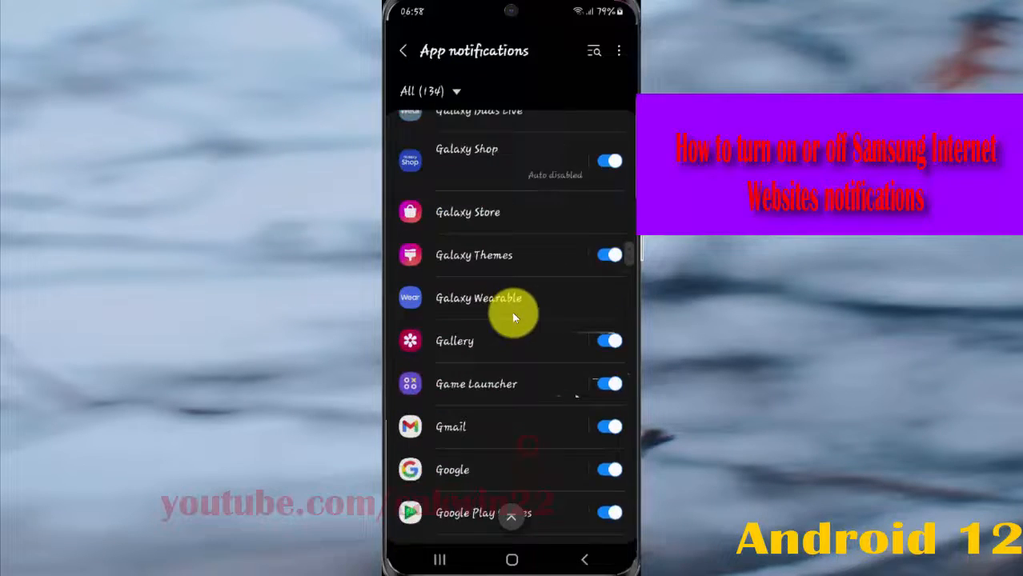
pyautogui.scroll(-3)
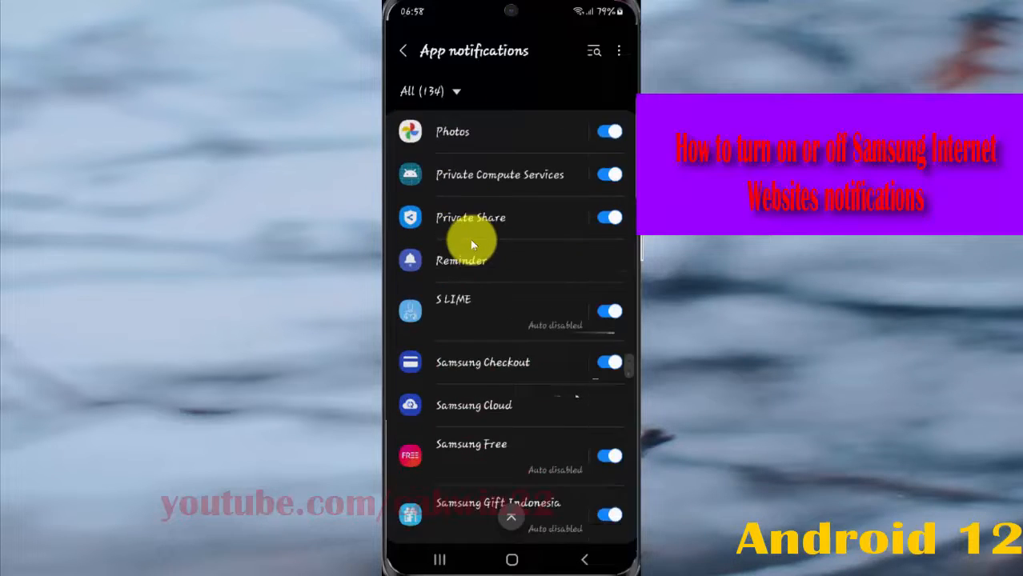
pyautogui.scroll(-3)
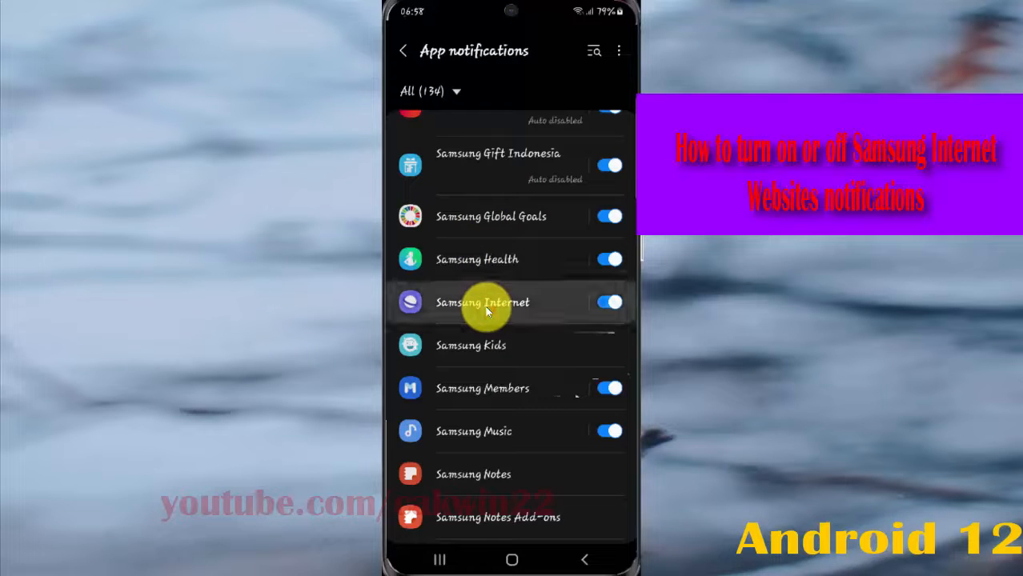
# Enter Samsung Internet's notification settings from the app list
pyautogui.click(482, 302)
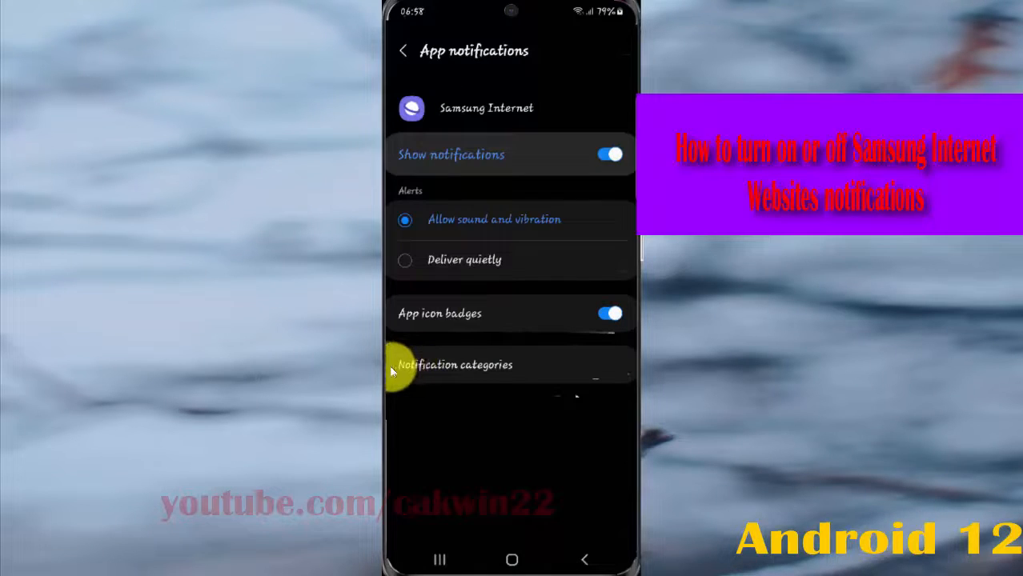
pyautogui.moveTo(526, 370)
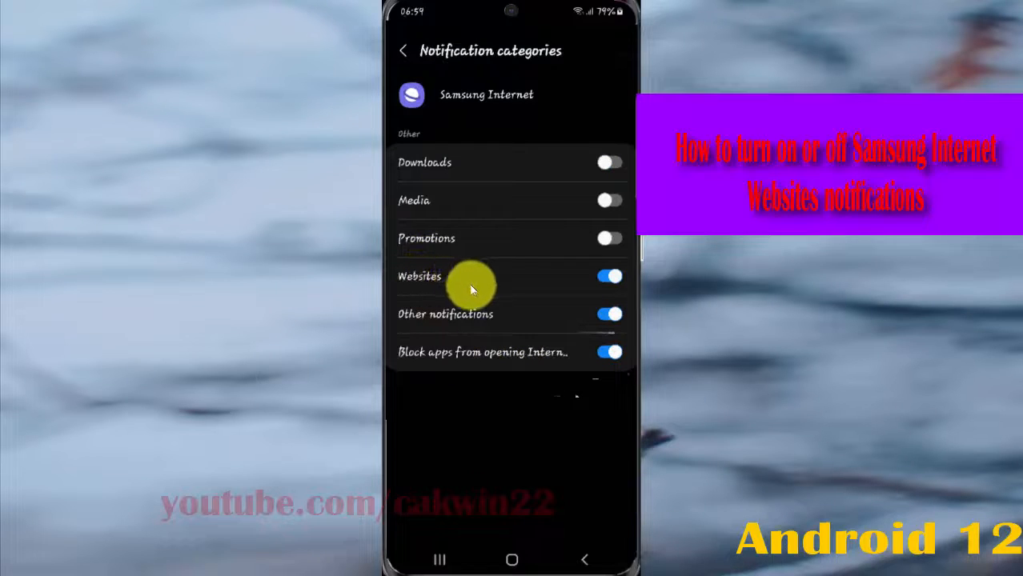
# Leave the Websites notification category switched off and return to Samsung Internet's notification page
pyautogui.click(610, 275)
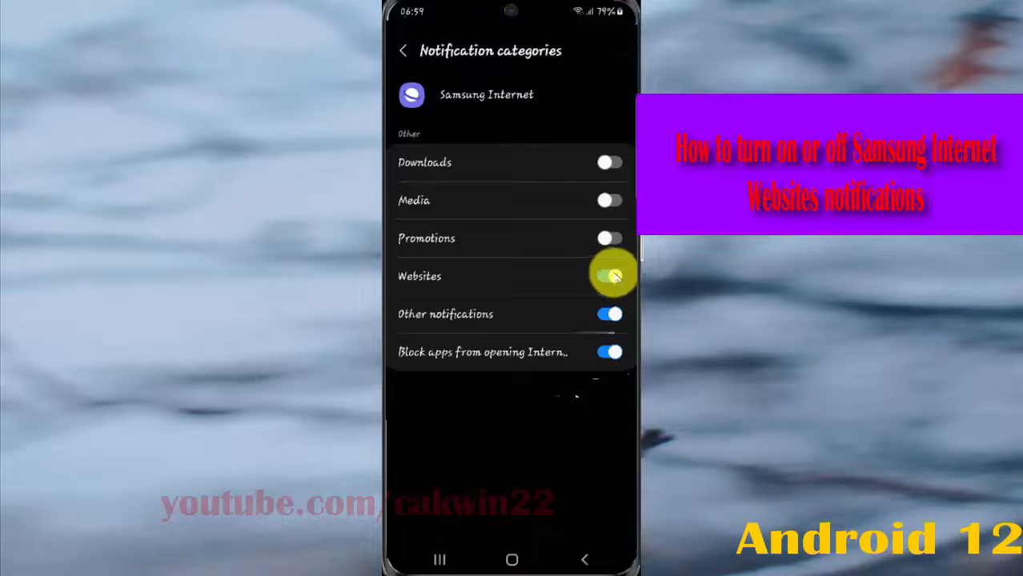
pyautogui.click(610, 275)
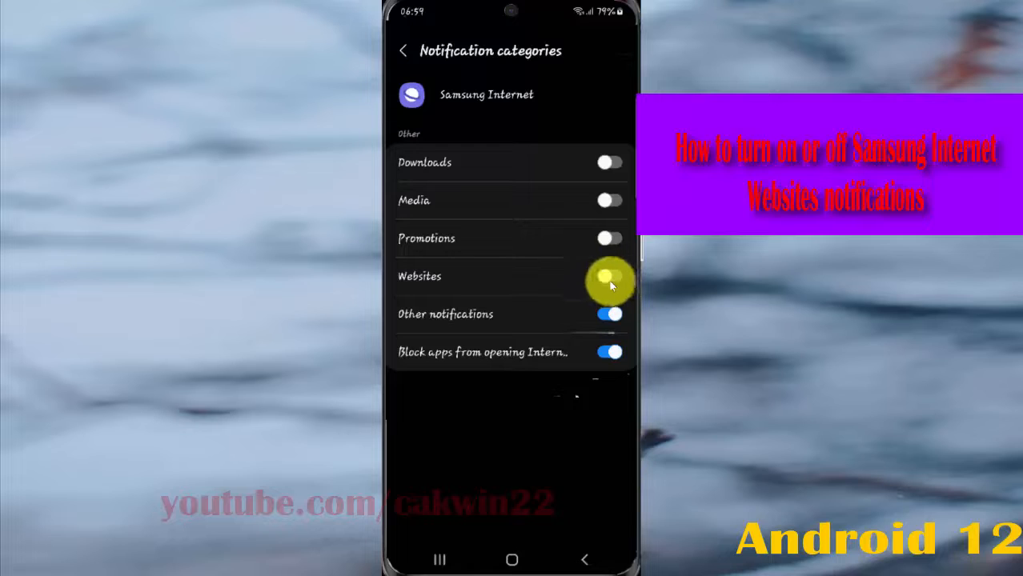
pyautogui.click(610, 275)
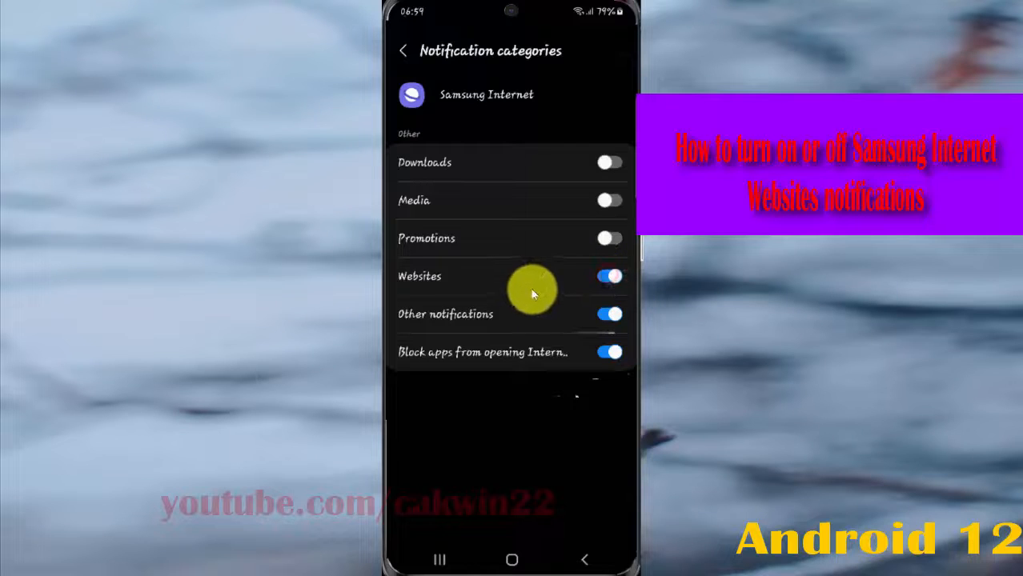
pyautogui.click(610, 276)
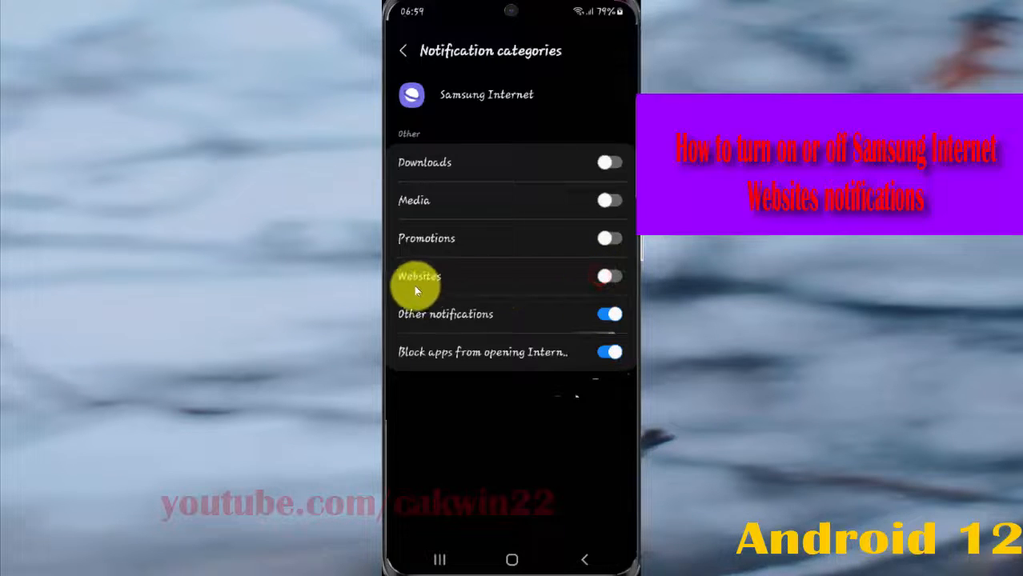
pyautogui.click(610, 275)
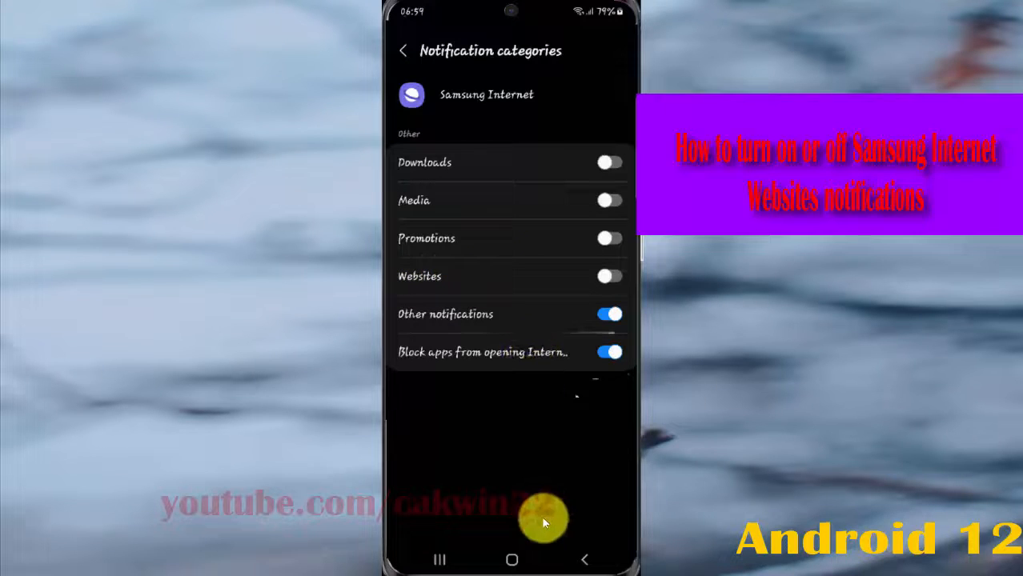
pyautogui.click(404, 49)
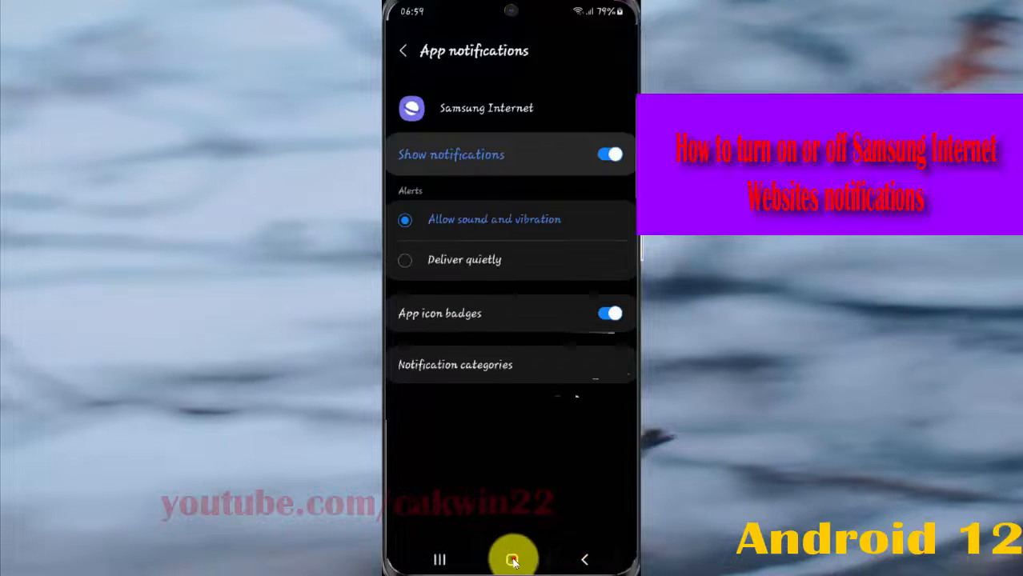